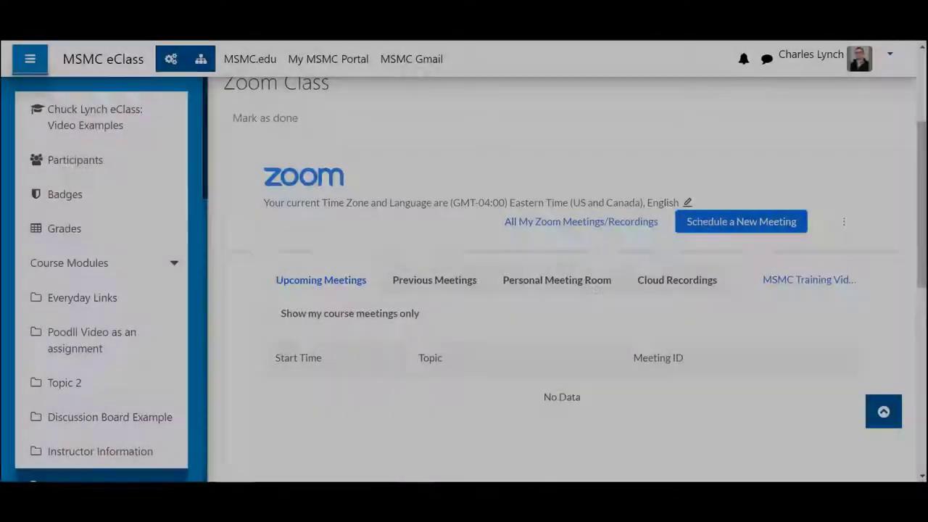
mouse_move(620, 114)
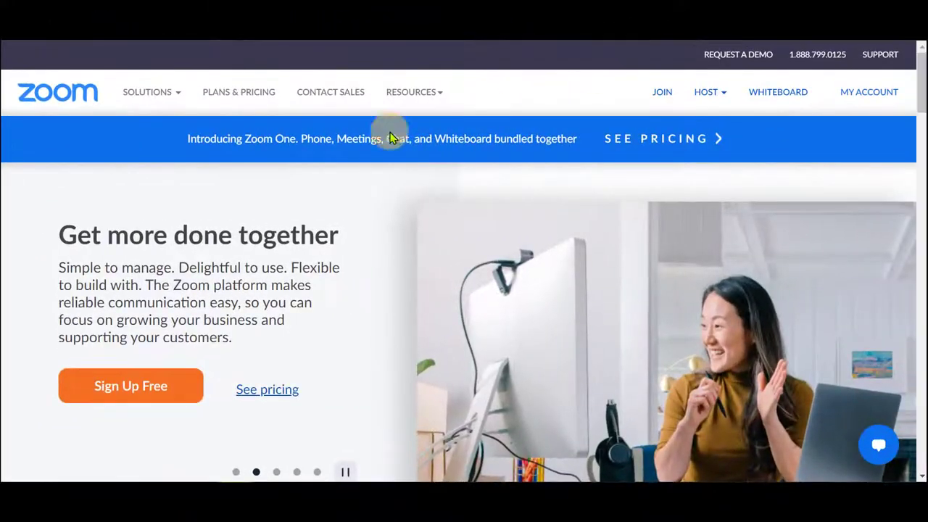
Step: Go to My Account to reach the Zoom web profile page
click(869, 91)
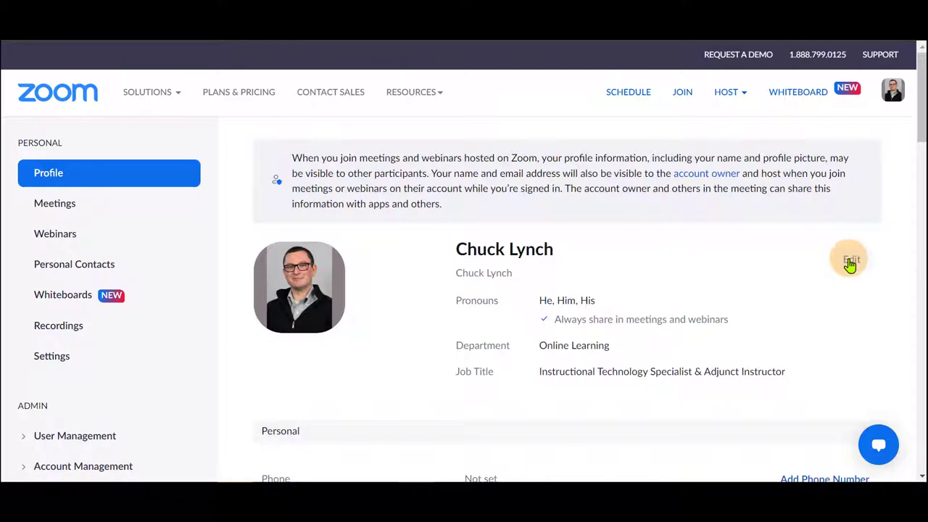
Step: Edit the profile so pronouns He, Him, His are set to Always share, and save
click(848, 259)
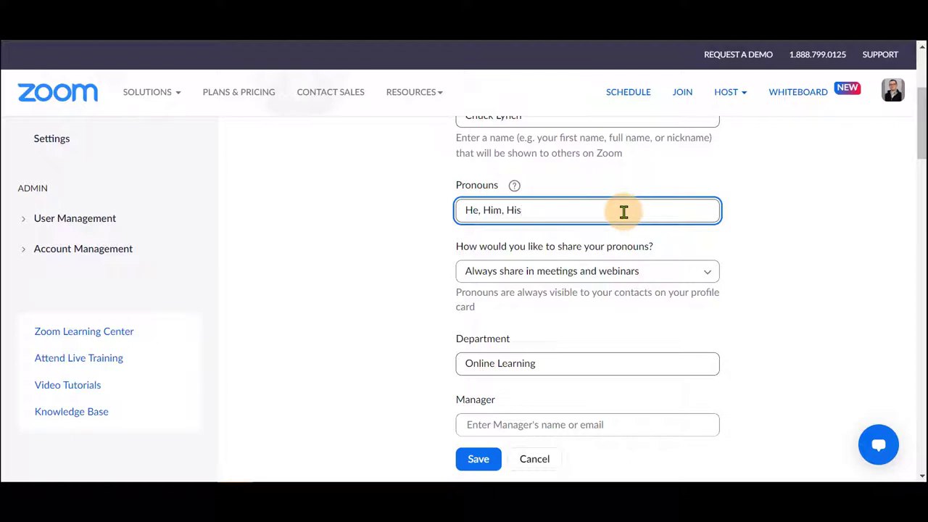
click(623, 210)
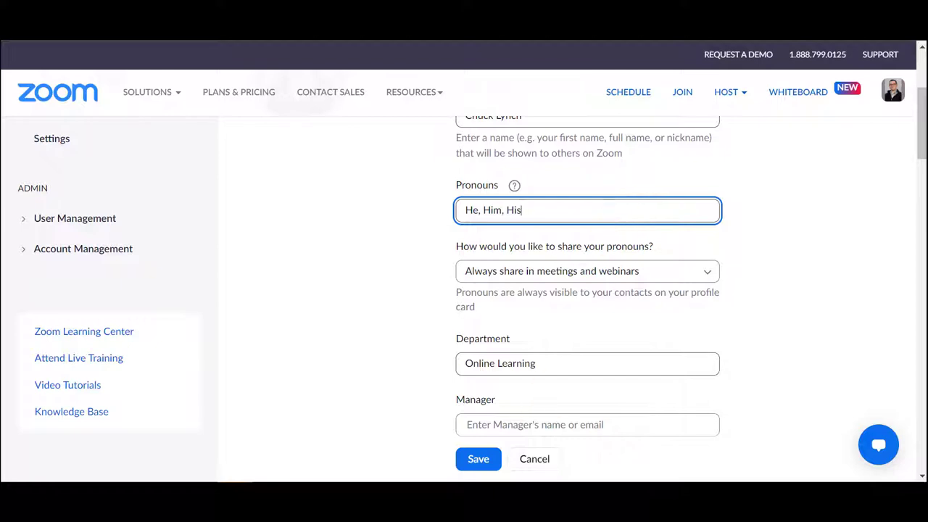
click(477, 458)
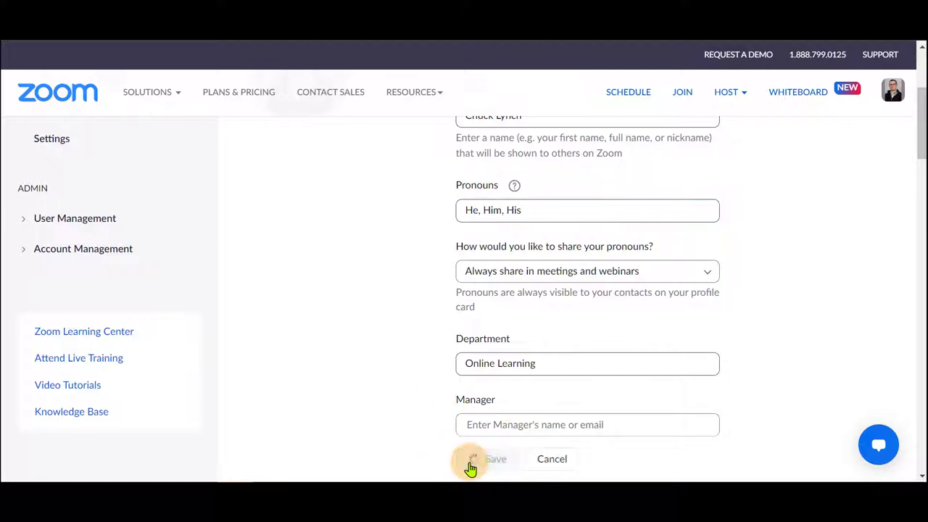
click(496, 459)
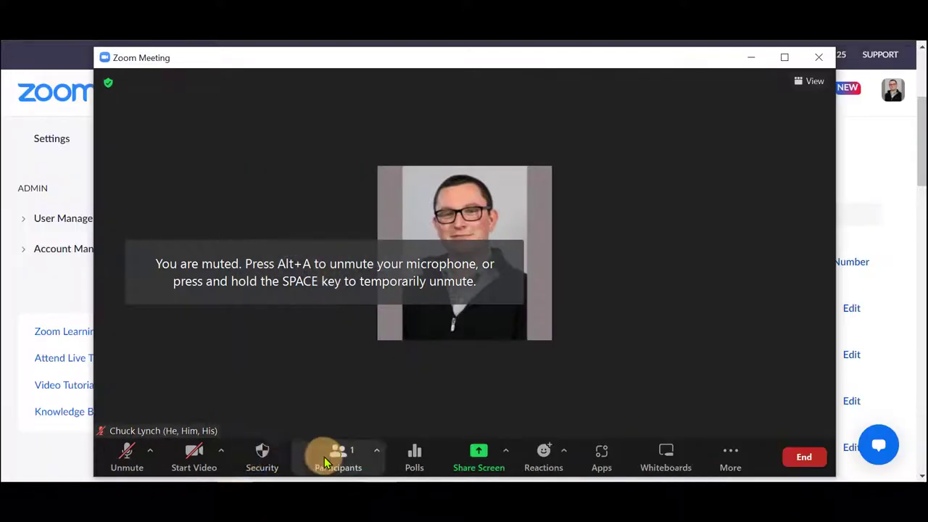
Step: In the meeting's Participants list, unshare then re-share my pronouns so He, Him, His appear beside my name
click(338, 453)
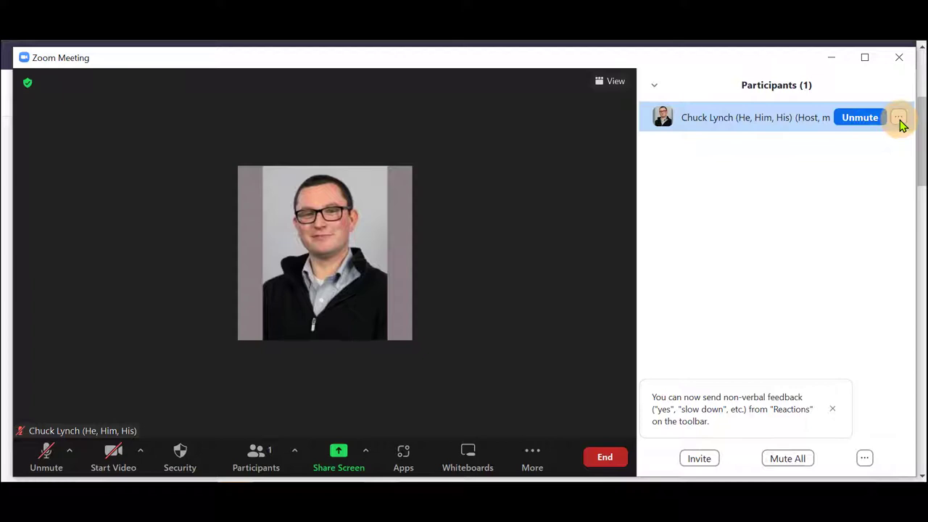
click(899, 116)
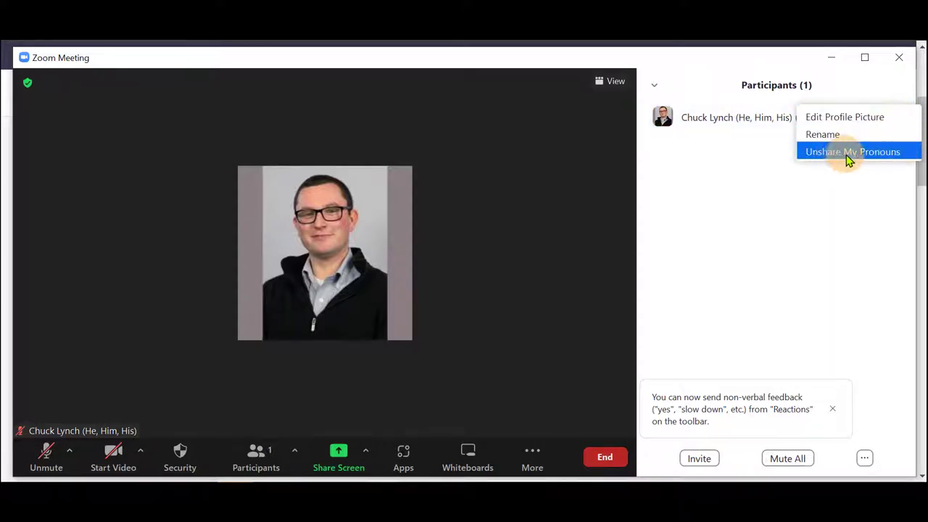
click(852, 151)
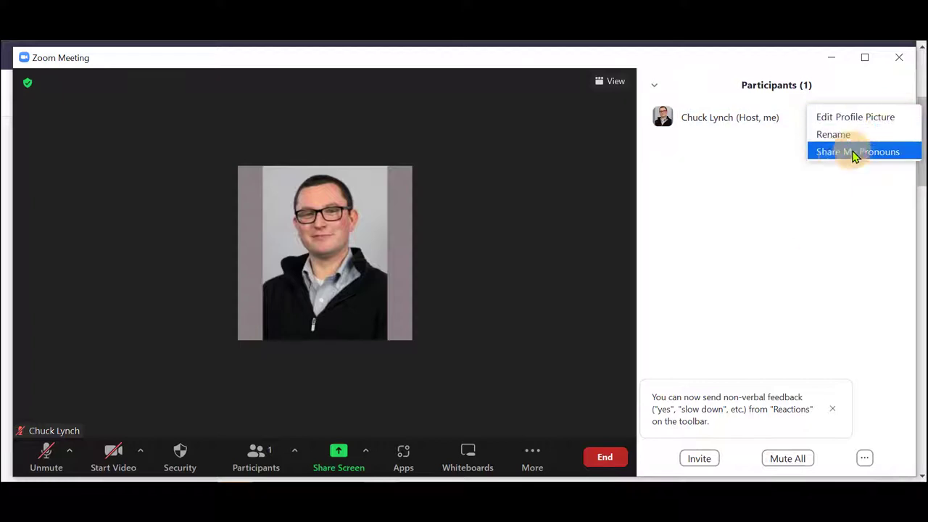
click(863, 151)
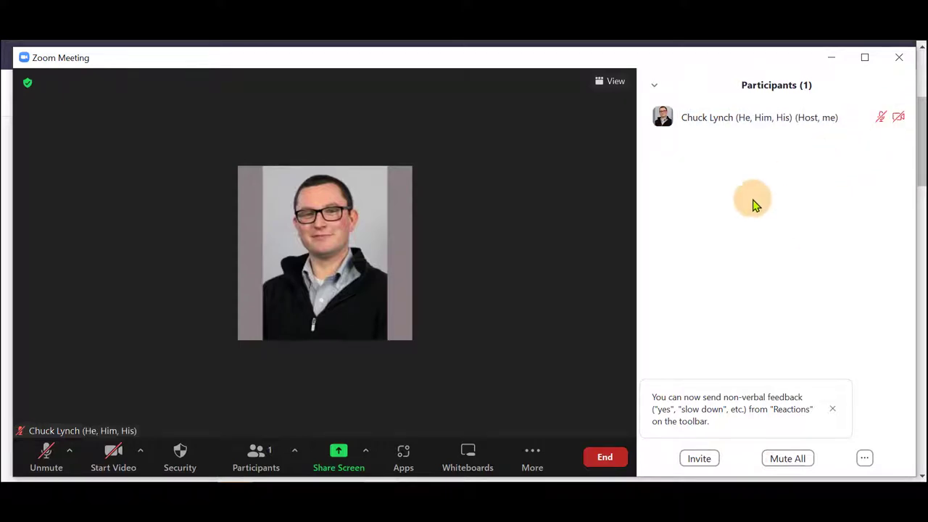
mouse_move(730, 233)
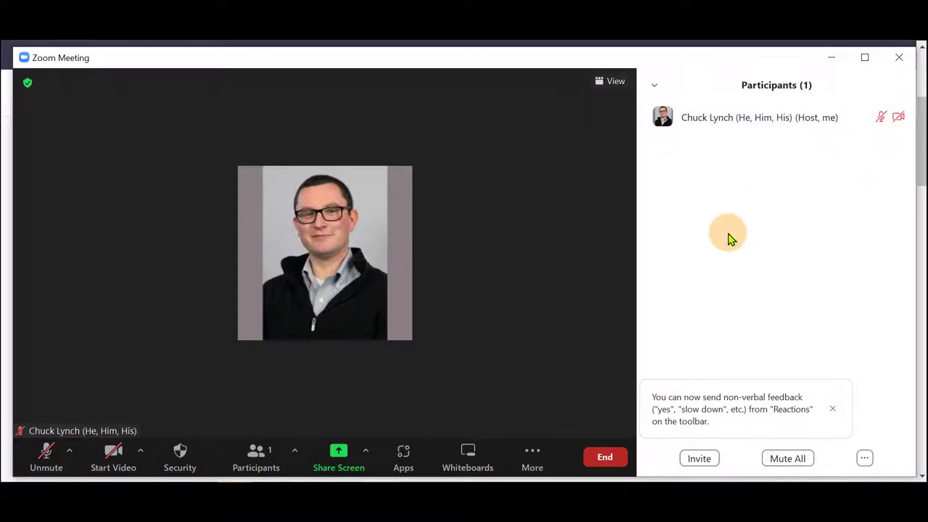